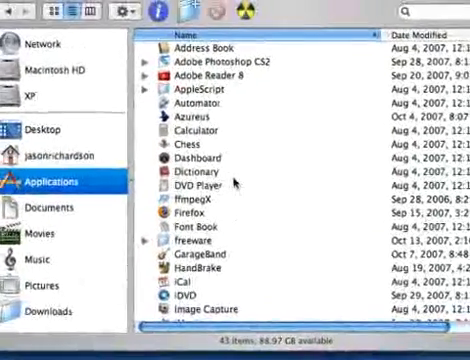
Step: Scroll the desktop view down and back up, then select an item
scroll(down, 3)
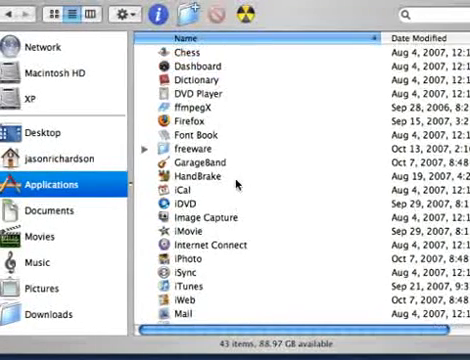
scroll(up, 3)
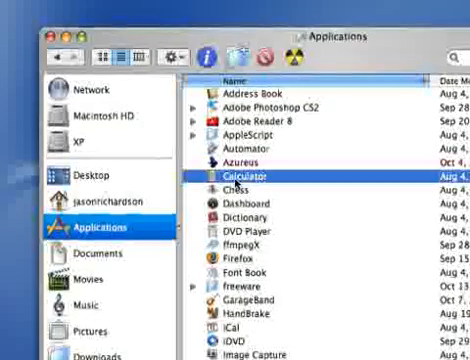
click(200, 57)
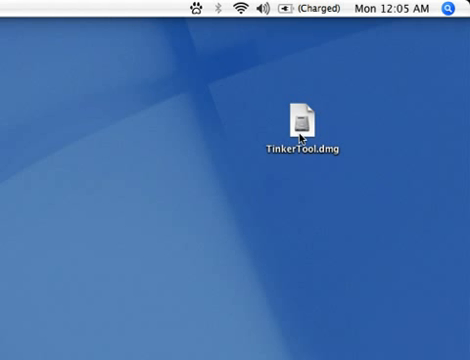
mouse_move(289, 186)
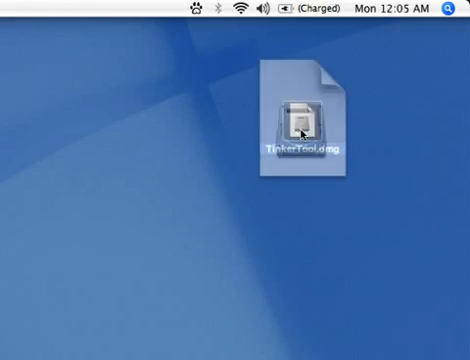
Step: Mount TinkerTool.dmg and agree to its End User License Agreement
double_click(300, 108)
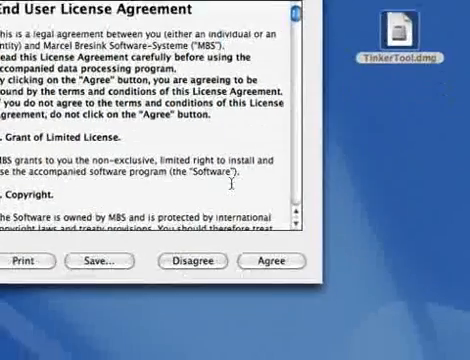
click(272, 260)
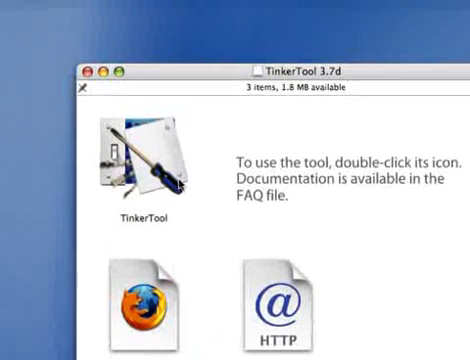
click(139, 160)
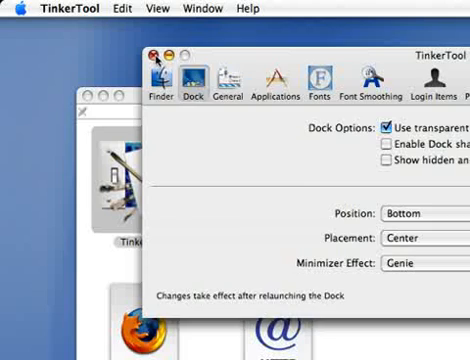
click(152, 47)
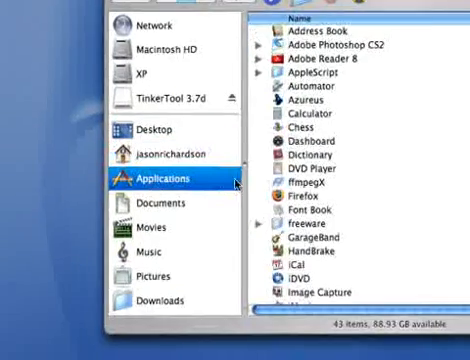
Step: Scroll the Applications folder to confirm TinkerTool is among its 44 items
scroll(down, 3)
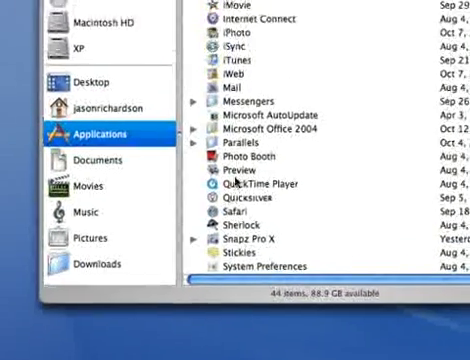
Step: Launch TinkerTool from Applications and show its Dock settings panel
scroll(down, 3)
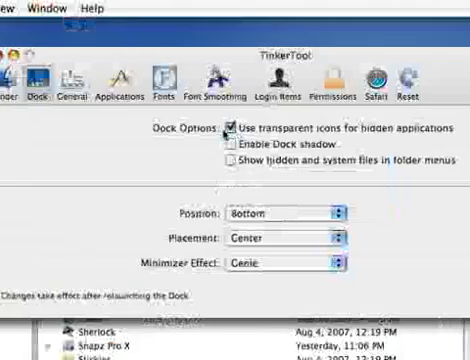
click(162, 82)
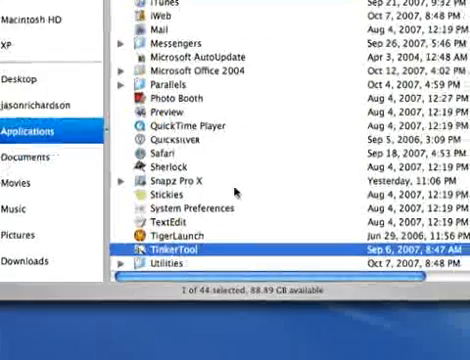
Step: Scroll the Applications list to reveal the installed TinkerTool entry
scroll(down, 3)
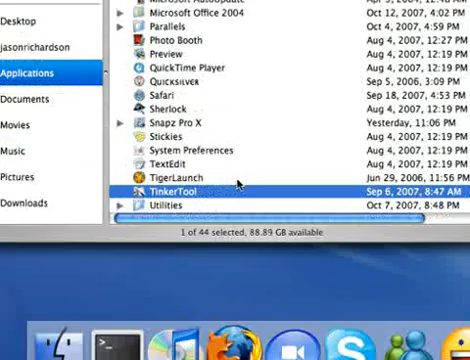